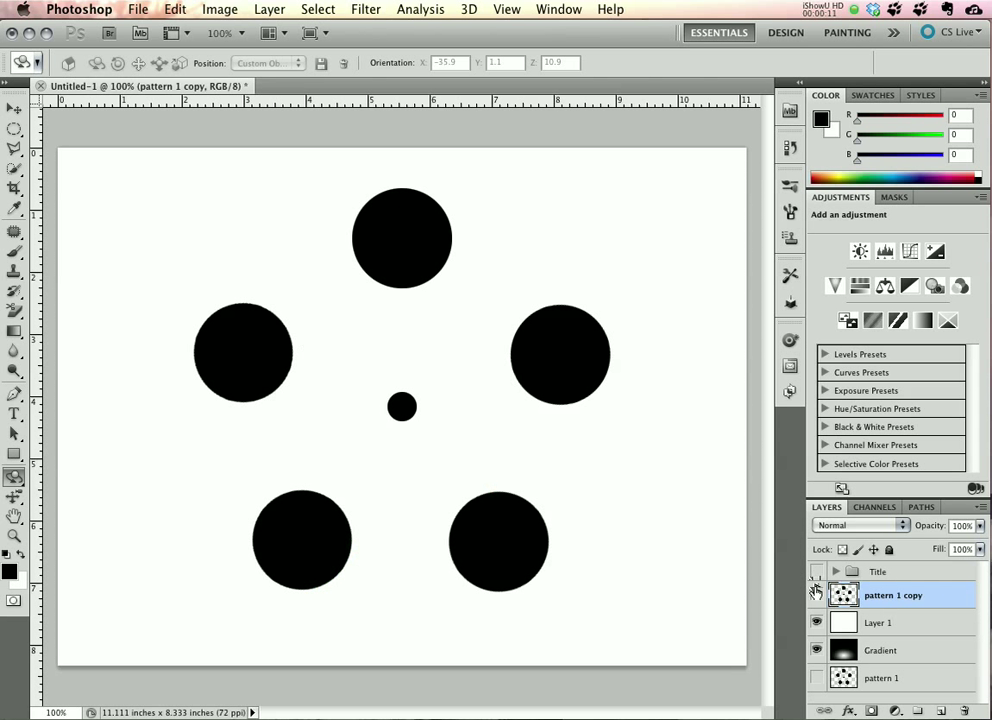
Select the black circles on 'pattern 1 copy' and go to the 3D menu for Repoussé.
click(817, 594)
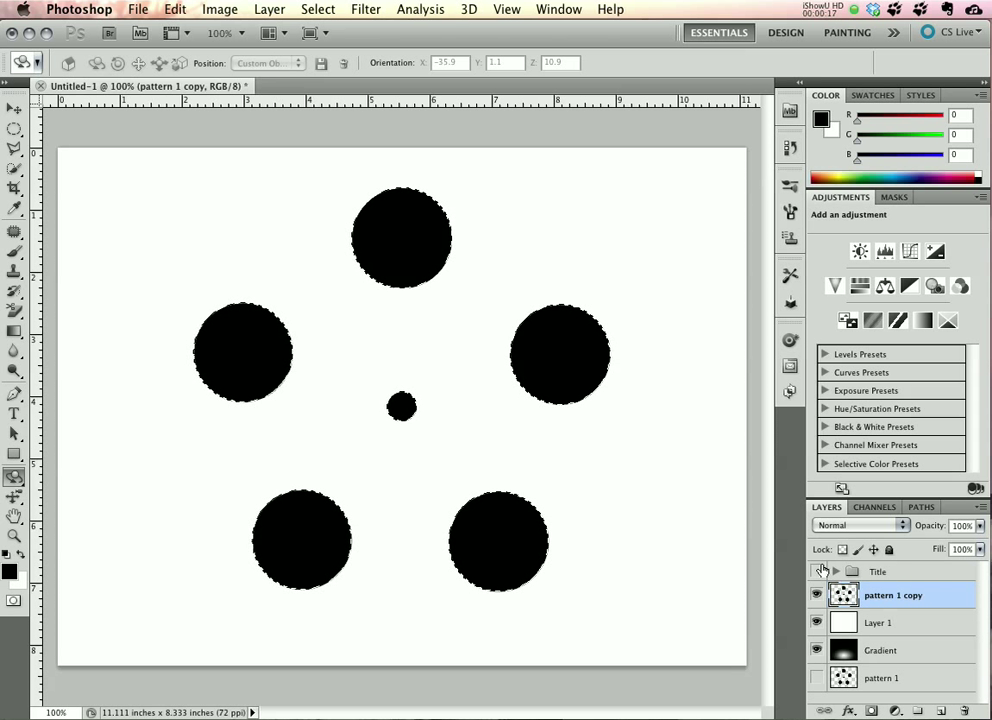
click(468, 9)
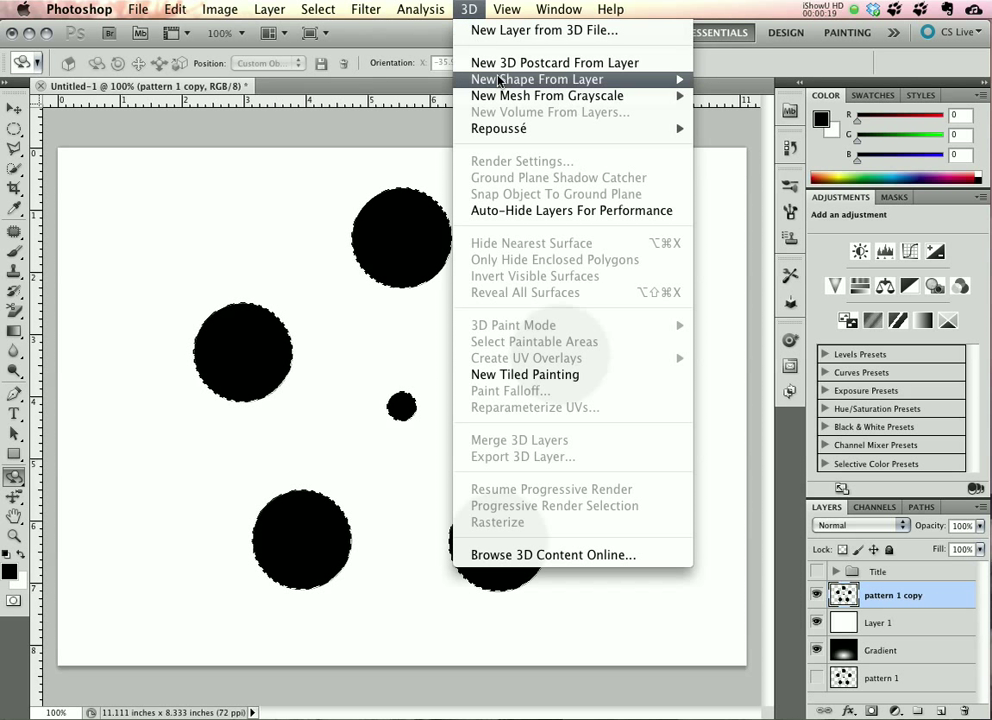
mouse_move(498, 128)
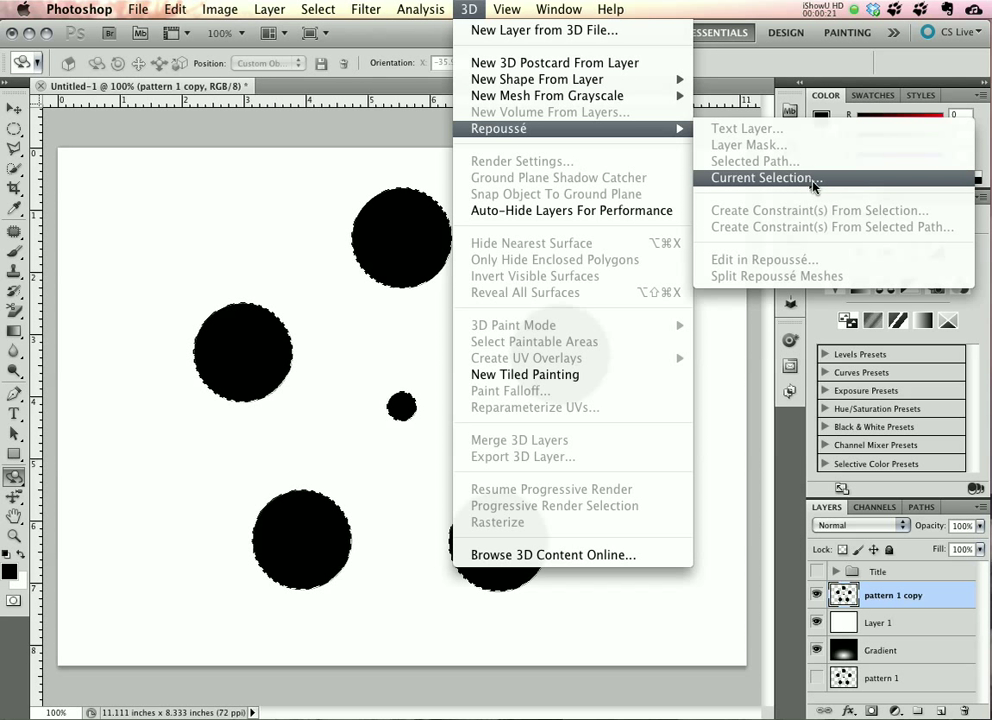
Extrude the selected circles with Repoussé, adding twist and bend, with Inflate Angle 46.
click(764, 177)
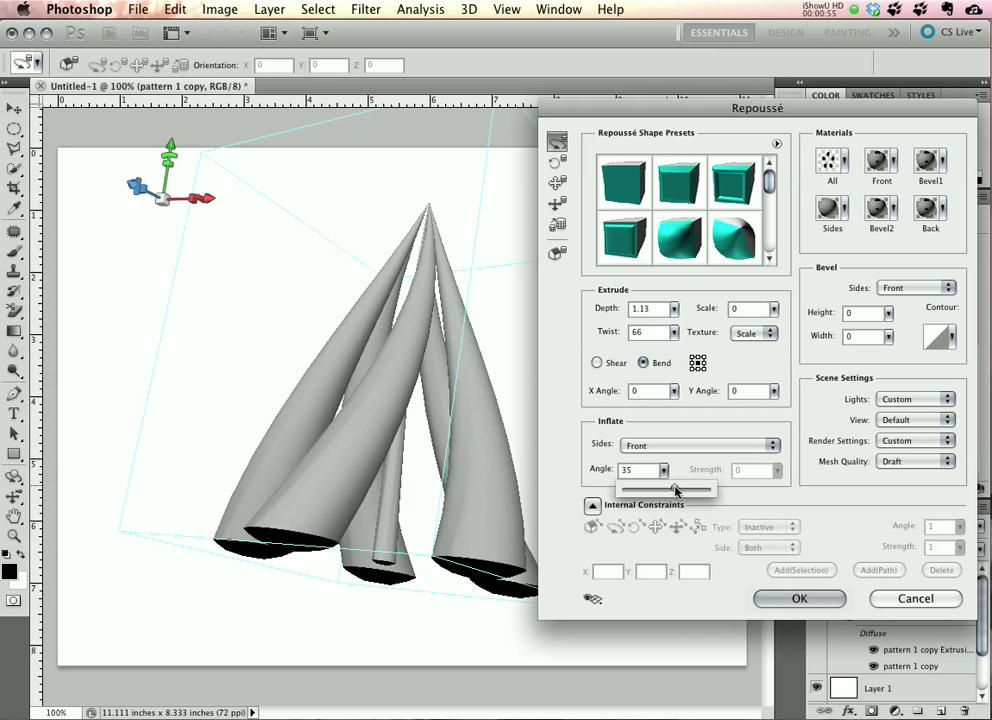
drag(675, 490, 685, 490)
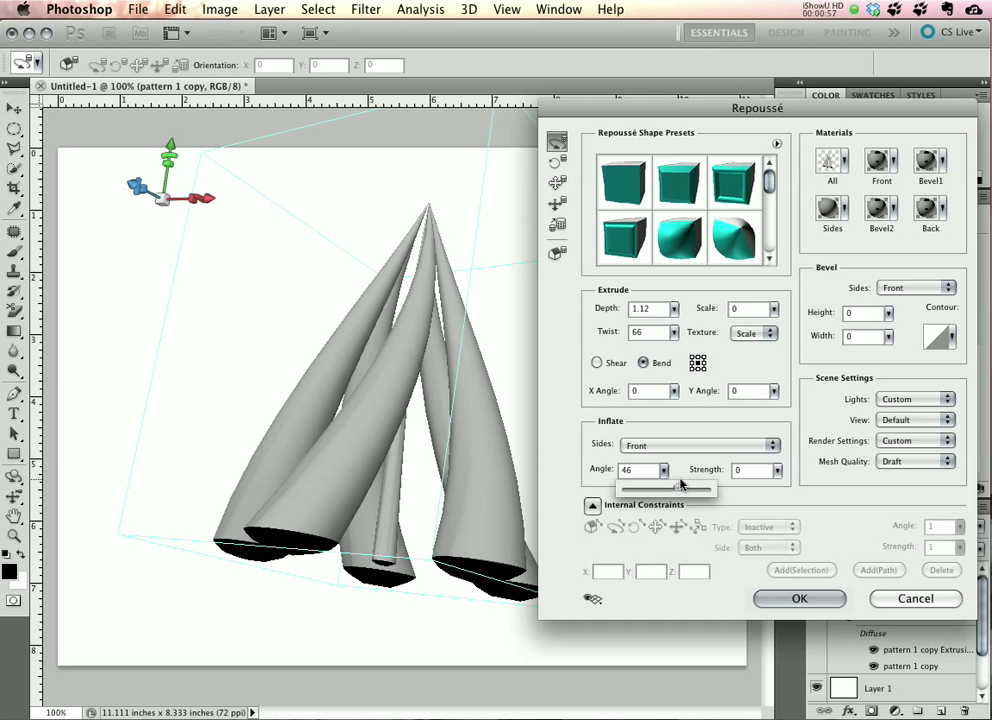
mouse_move(913, 462)
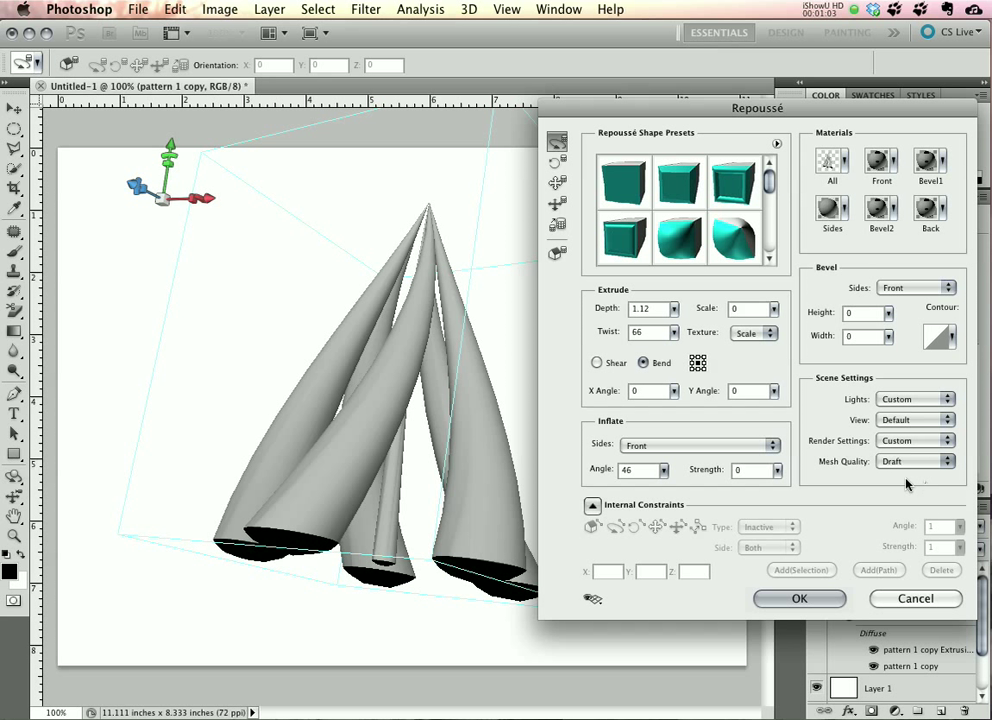
mouse_move(820, 600)
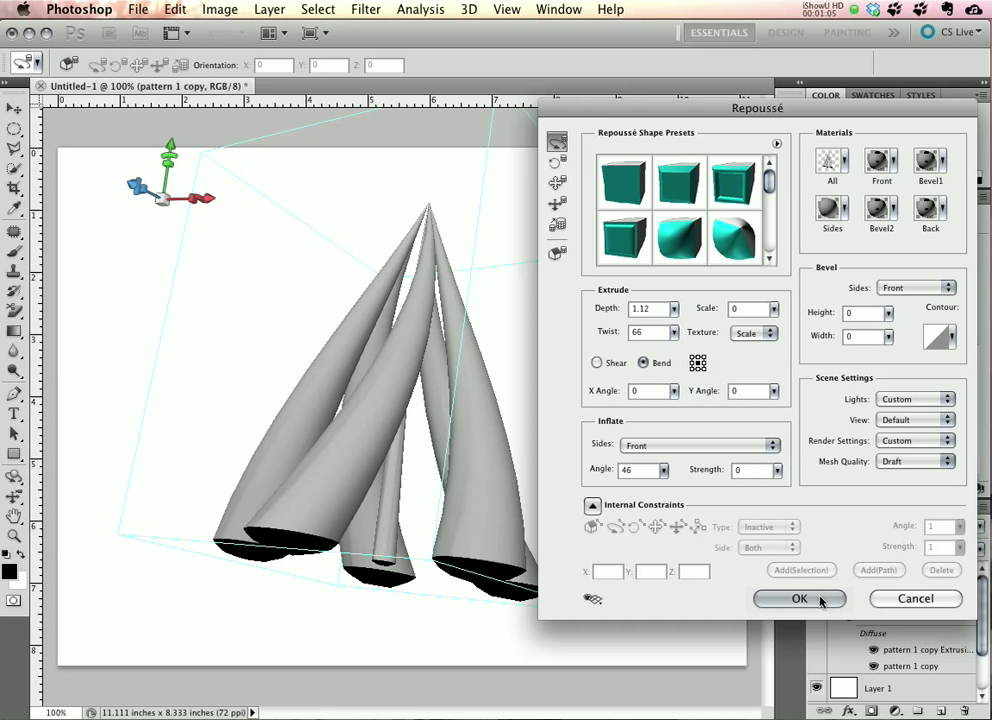
click(911, 461)
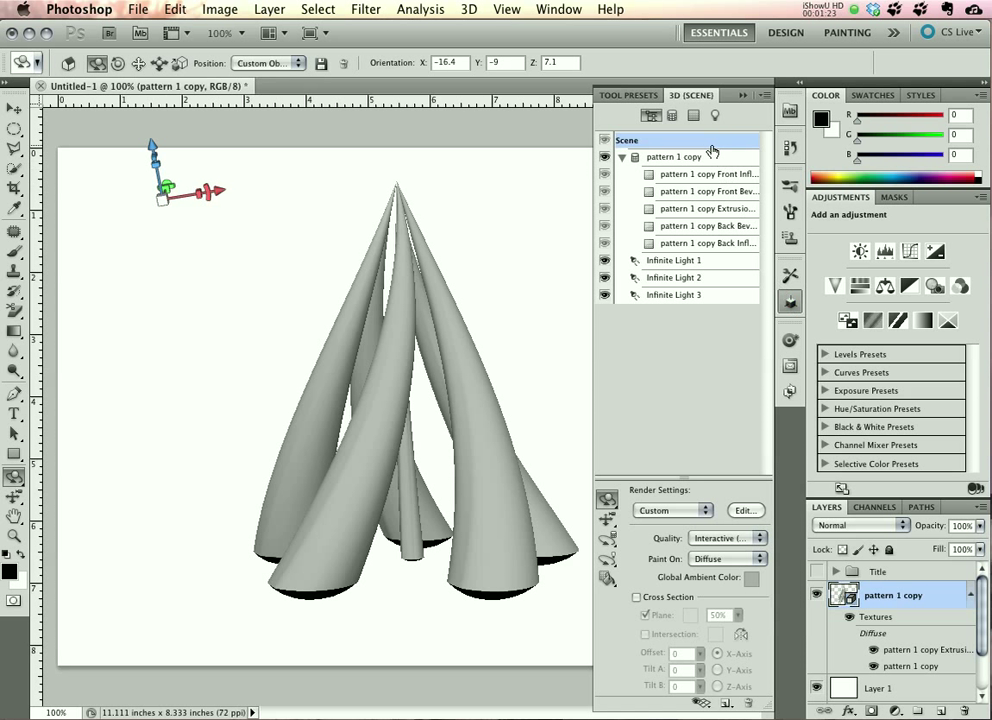
Create and open a new Diffuse texture for the Extrusion material in 3D Materials.
click(694, 115)
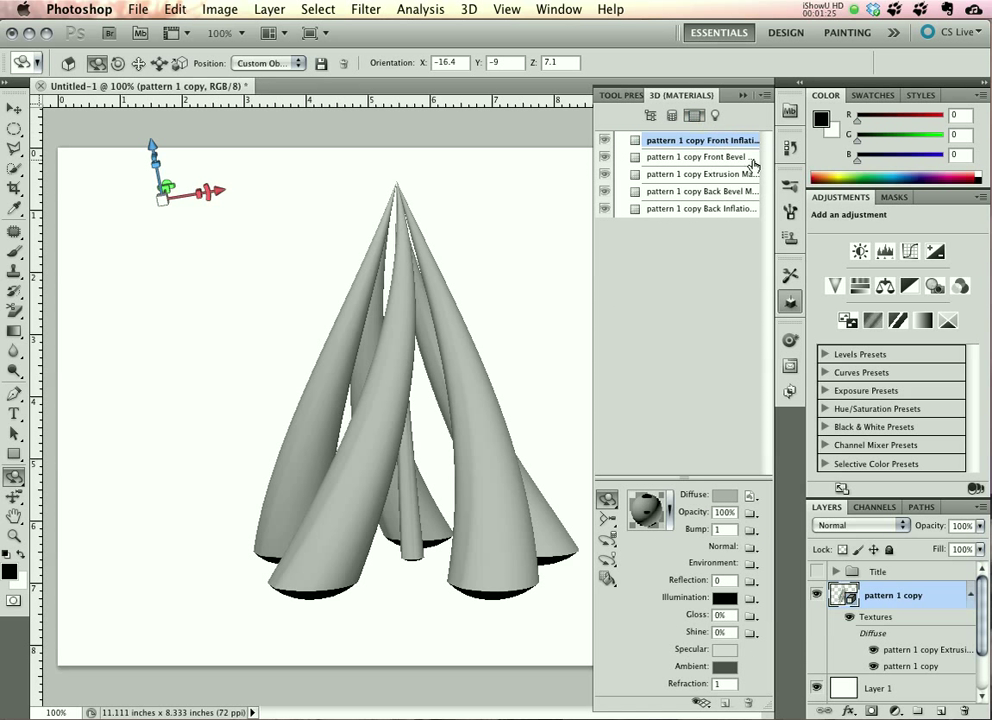
click(700, 174)
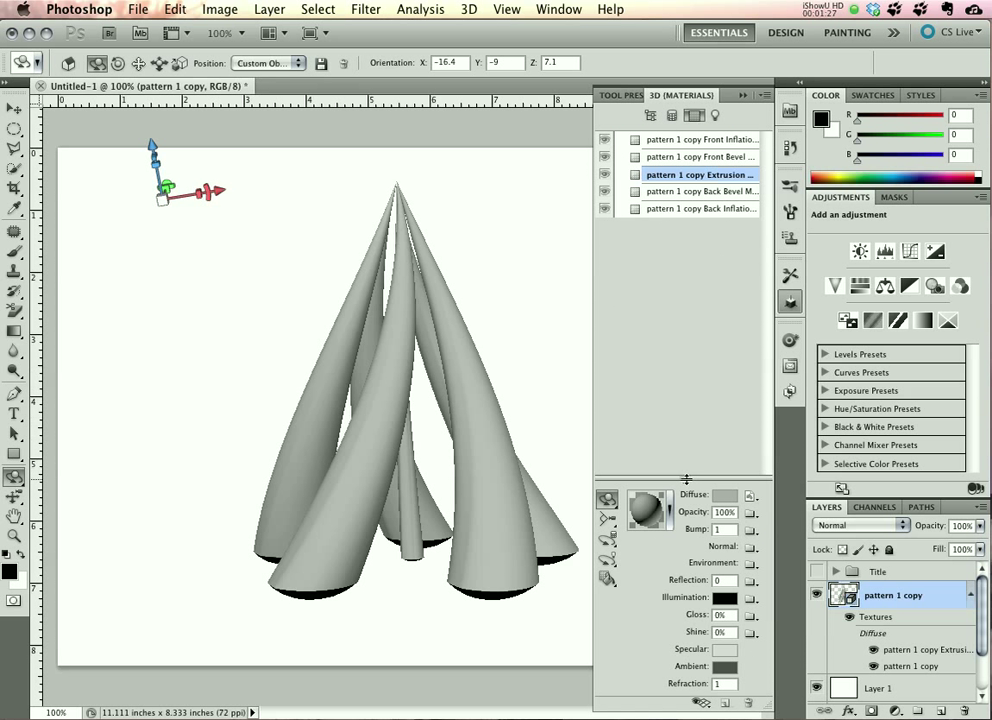
click(751, 495)
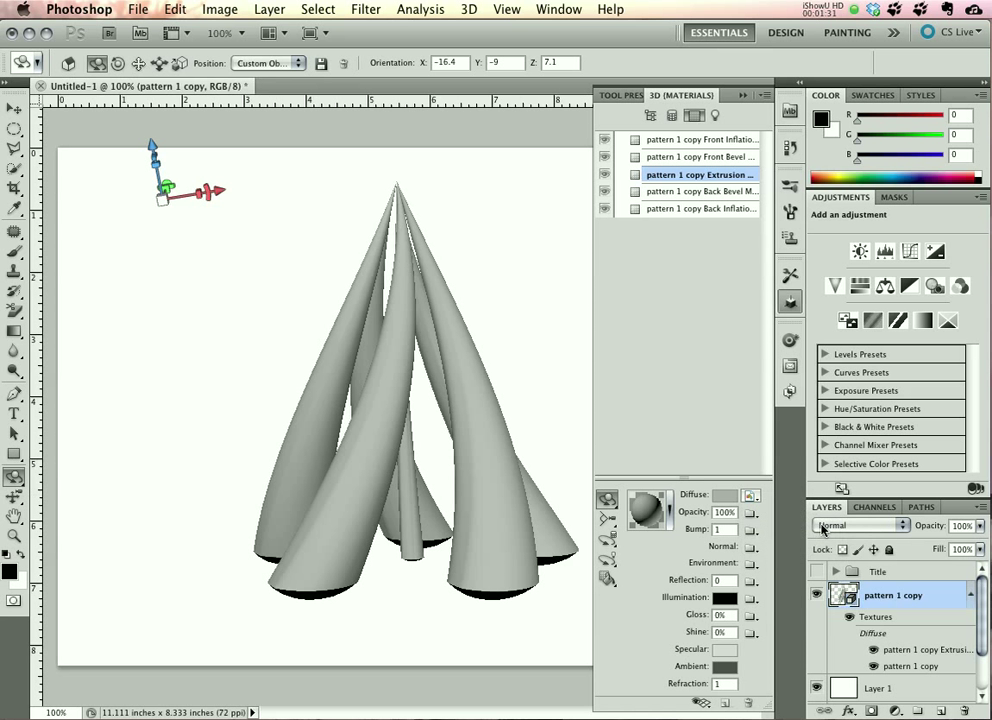
double_click(927, 649)
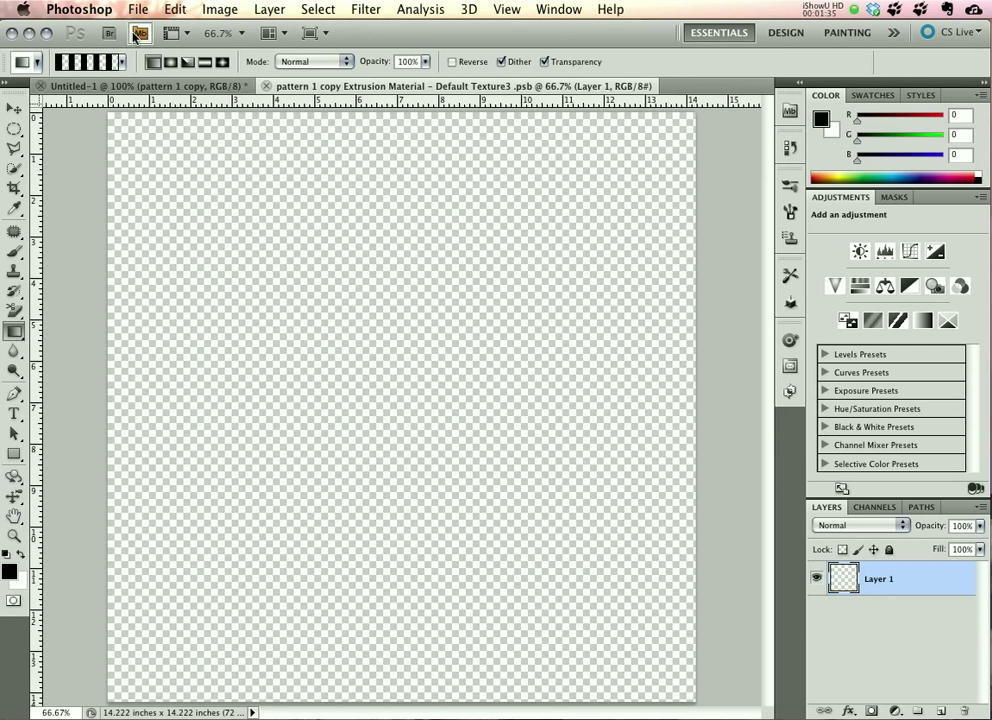
Paint a rainbow gradient onto the extrusion texture and return to the 3D materials.
click(75, 61)
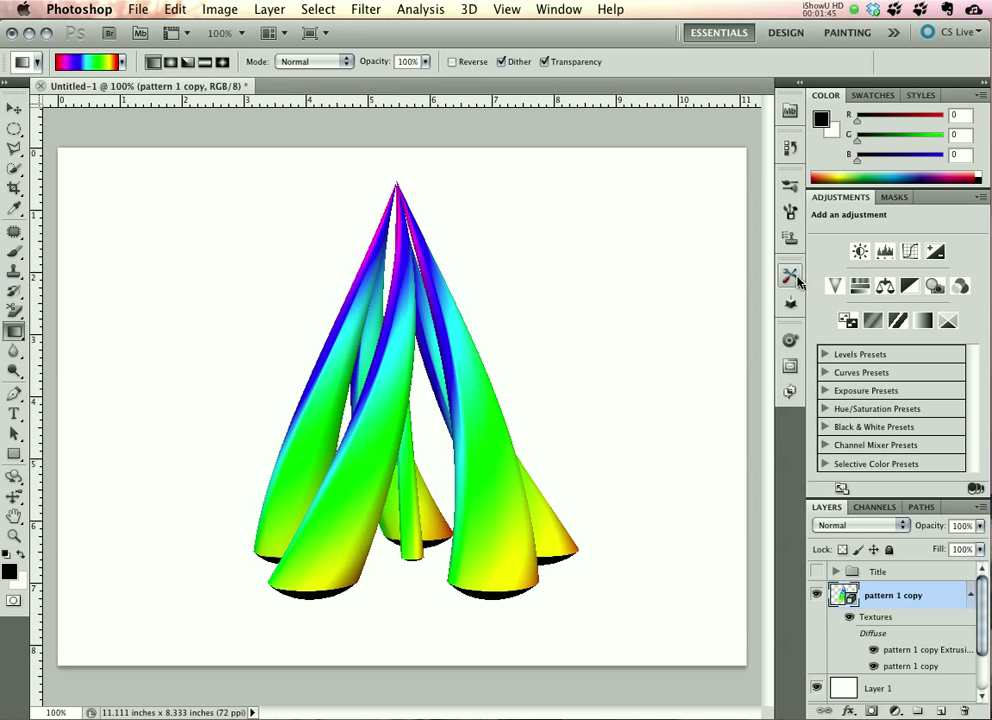
click(790, 302)
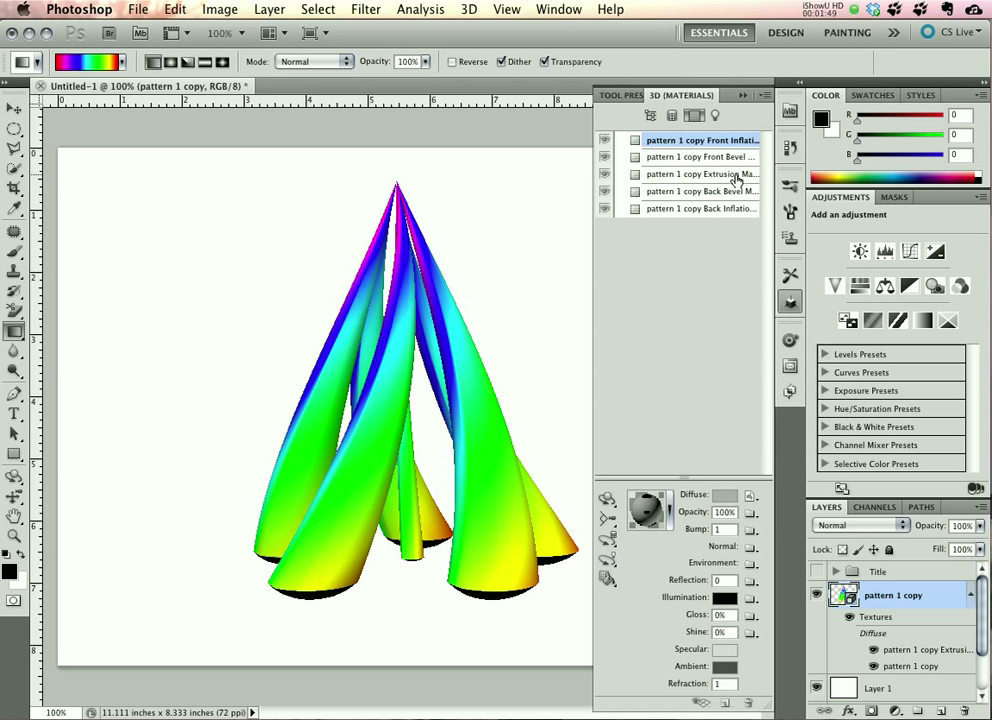
Add and open a new Opacity texture on the Extrusion material, then browse gradient presets.
click(701, 174)
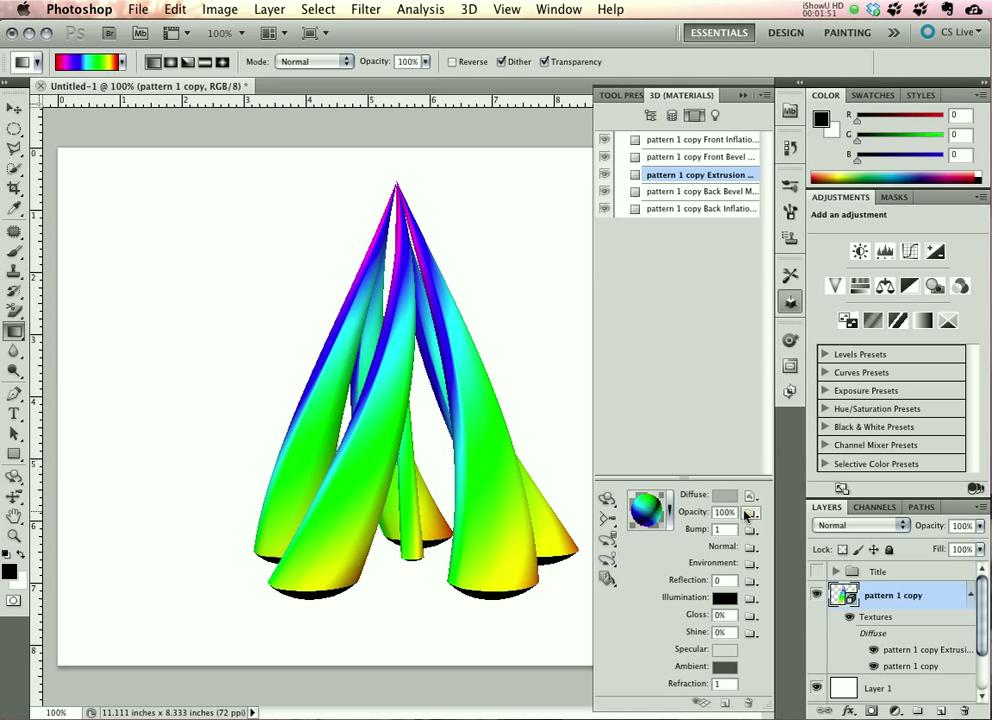
click(752, 495)
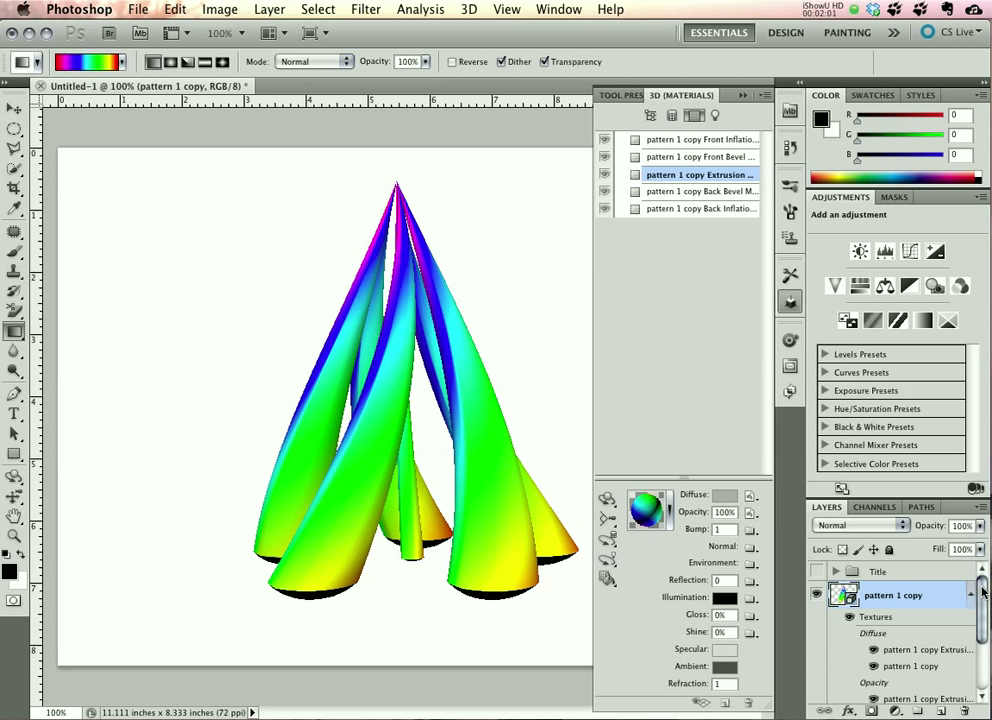
scroll(down, 3)
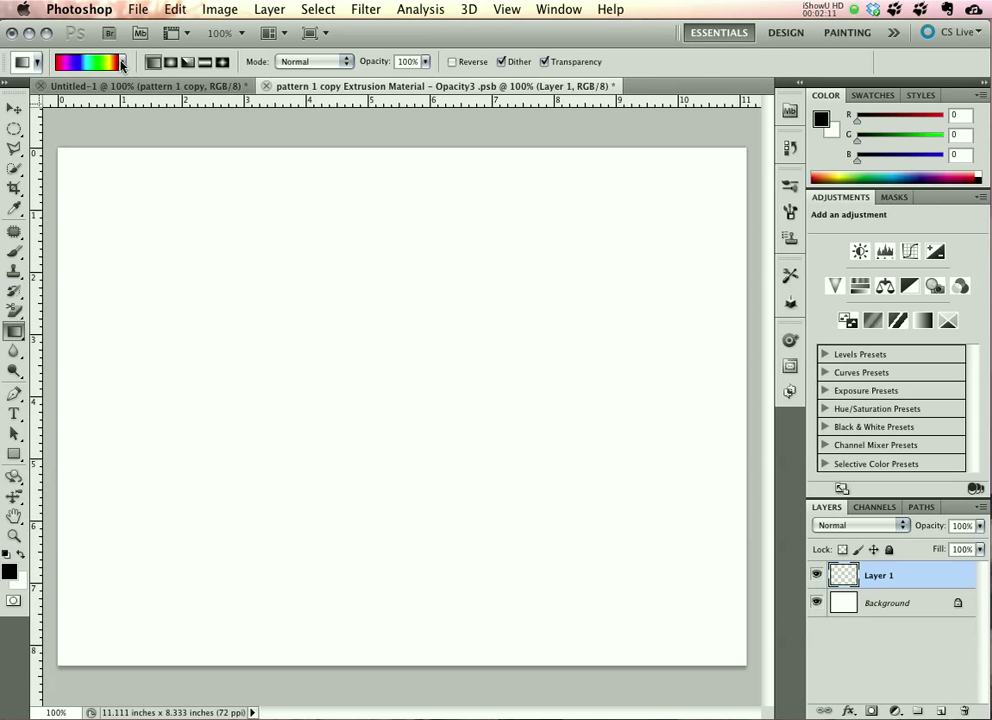
click(118, 62)
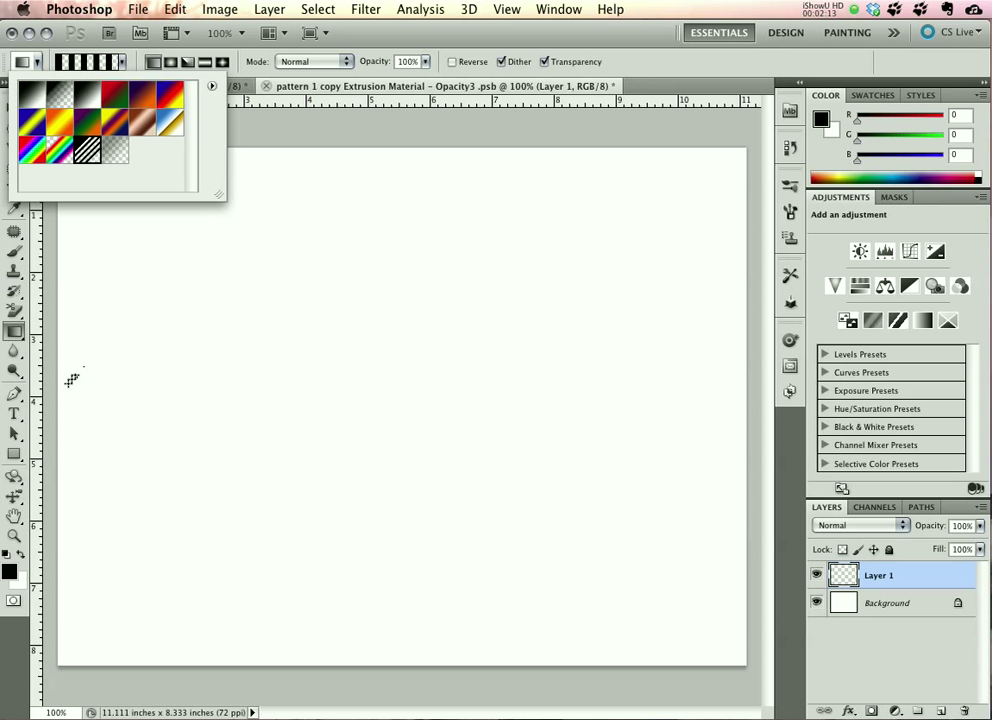
Draw a black-and-white stripes gradient, rotate it about 45° and scale past the canvas edges.
drag(60, 393, 303, 394)
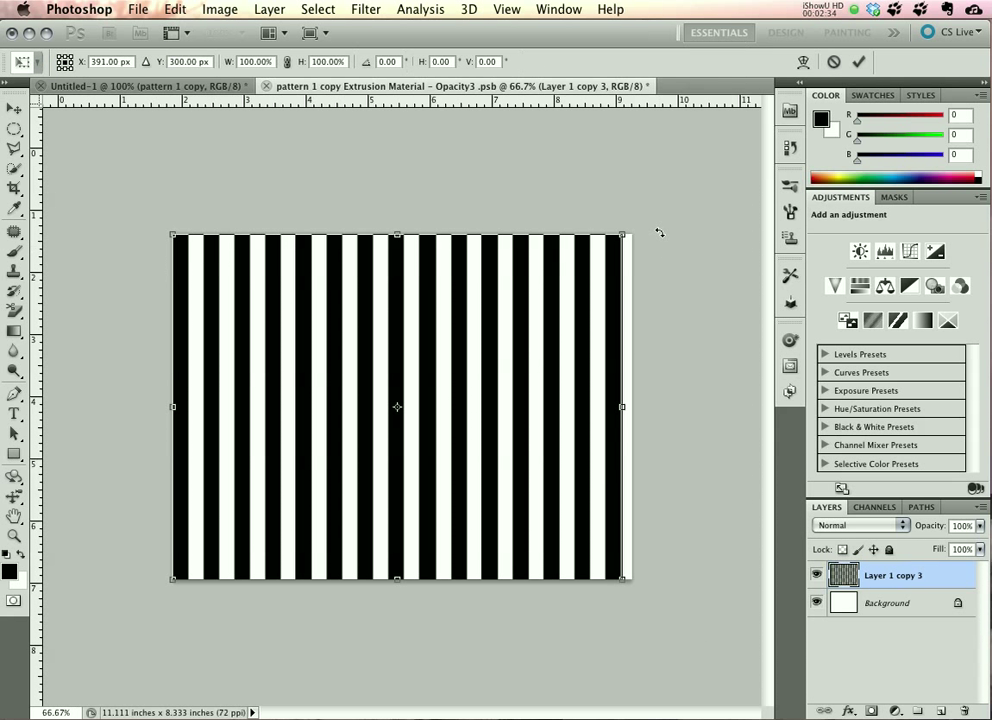
drag(622, 234, 565, 248)
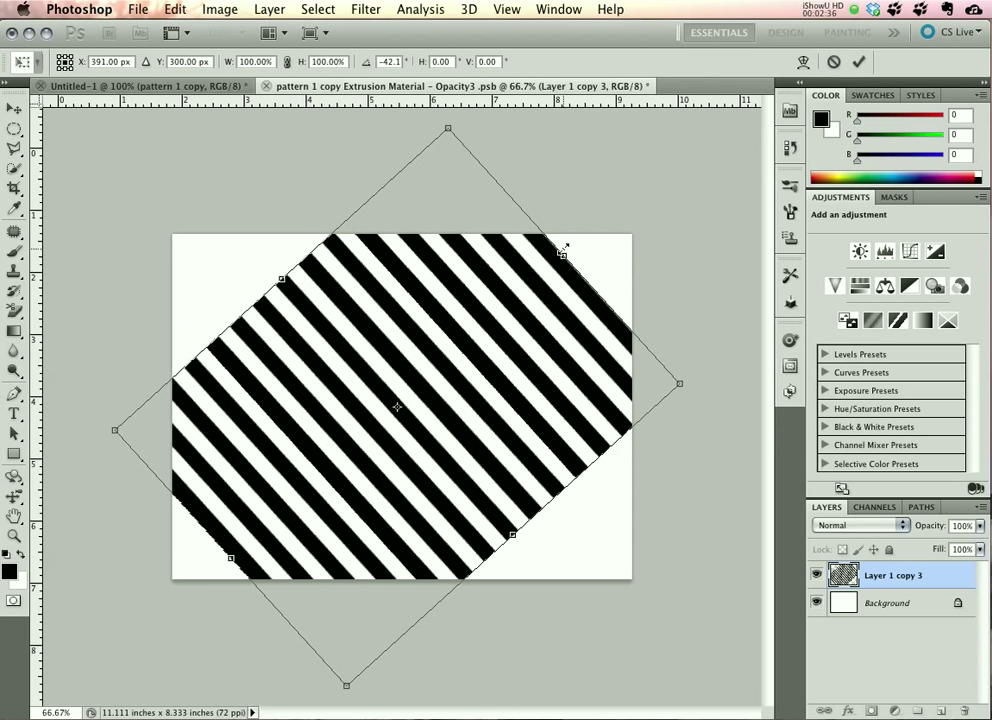
drag(560, 250, 615, 210)
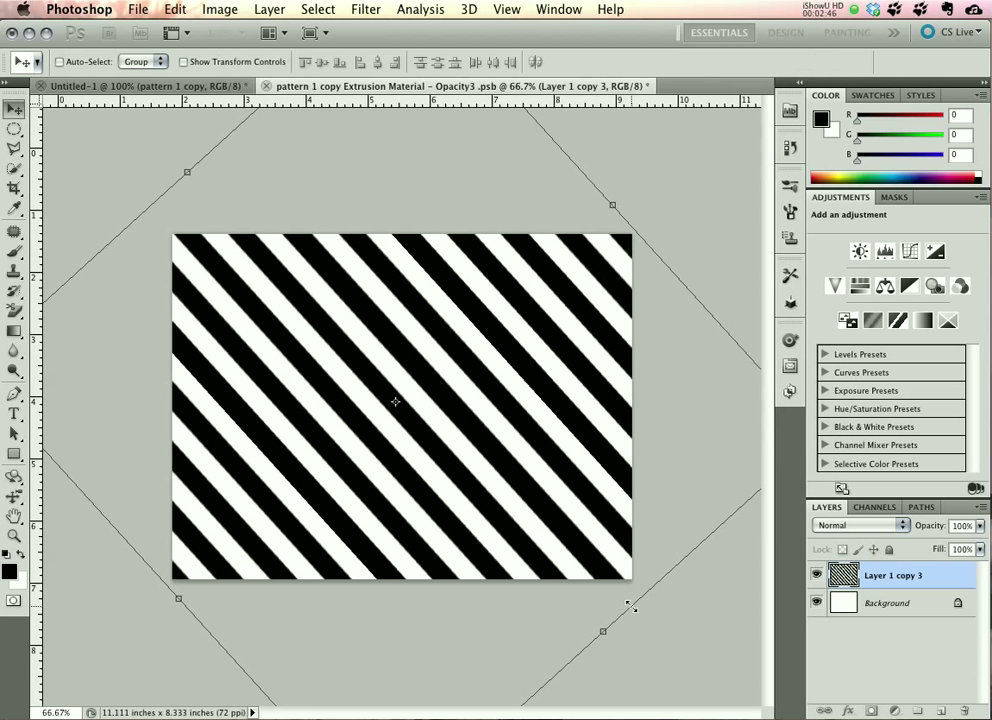
Soften the diagonal stripes with a 3.8 px Gaussian Blur.
click(365, 9)
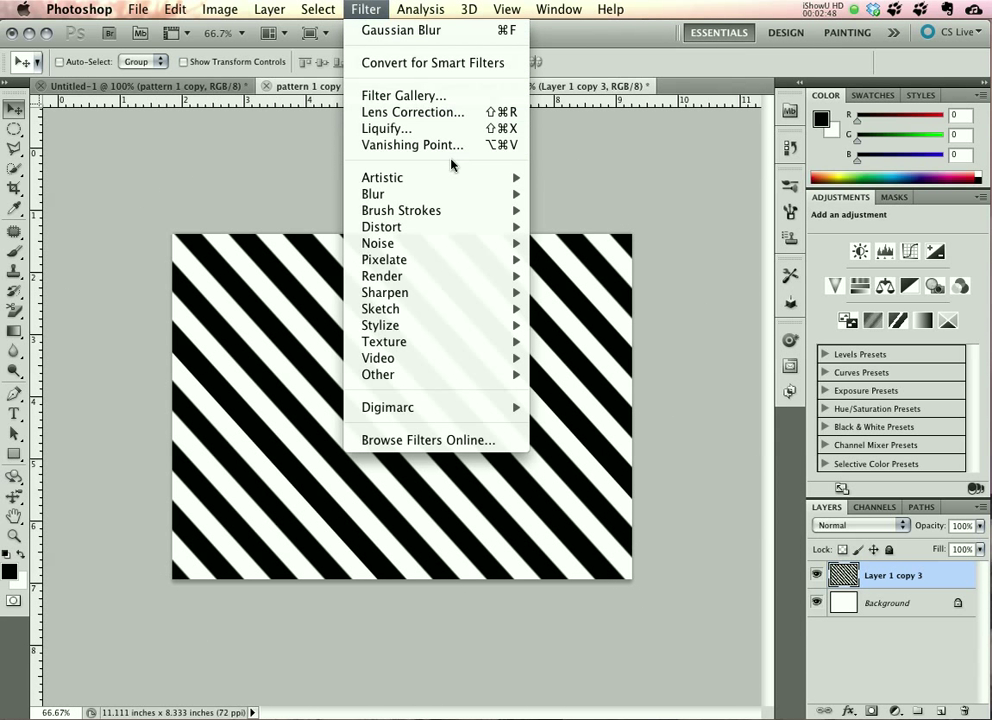
mouse_move(372, 193)
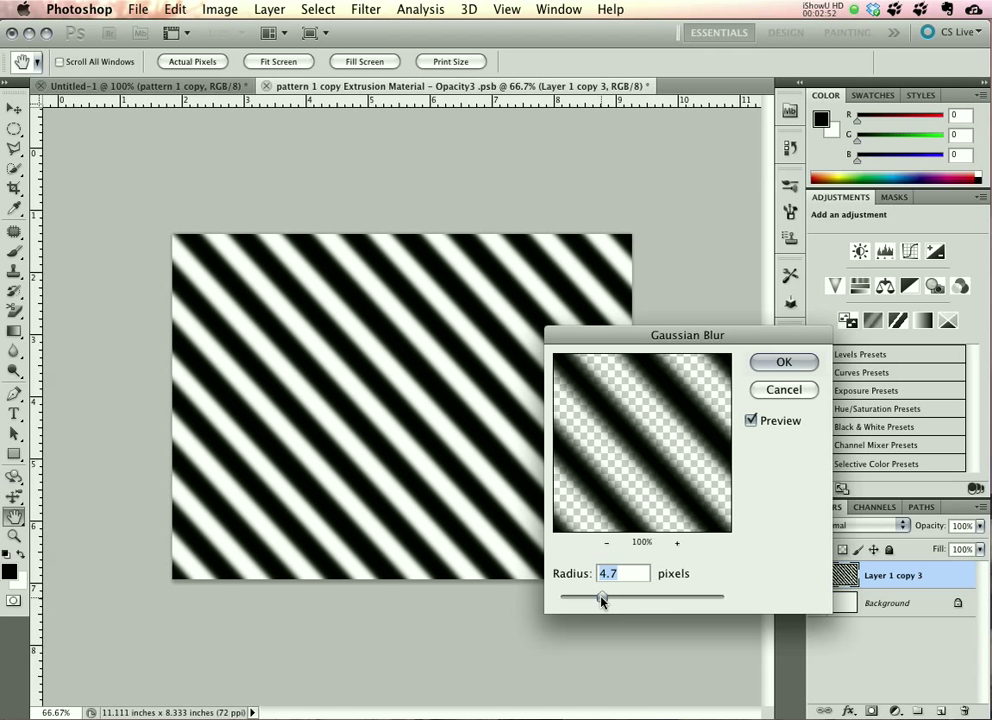
drag(603, 597, 595, 597)
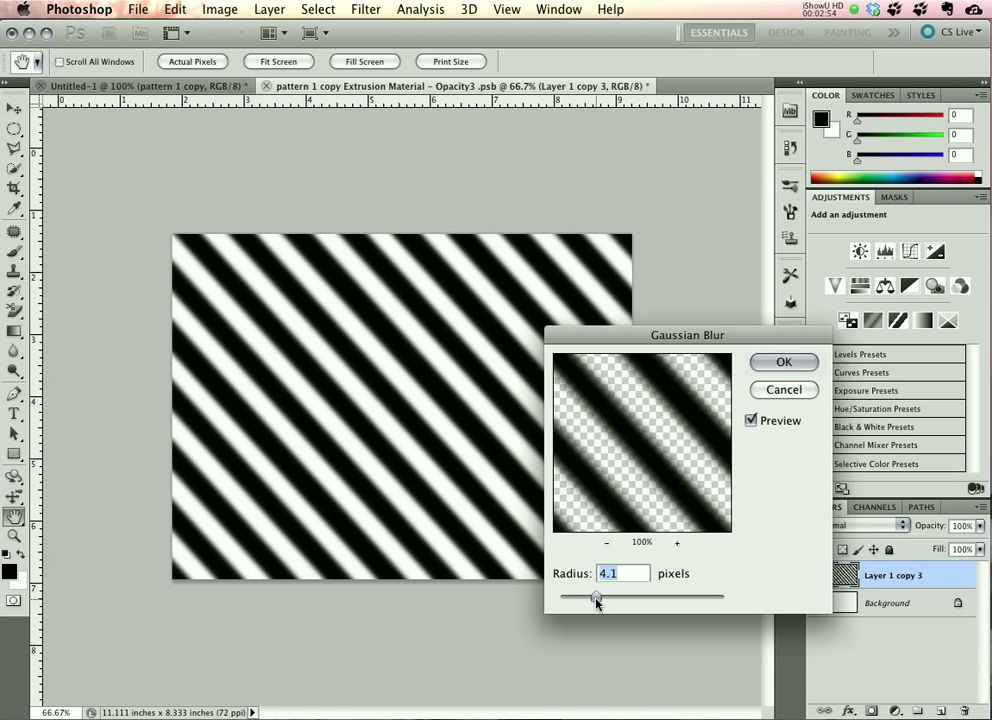
drag(596, 597, 593, 597)
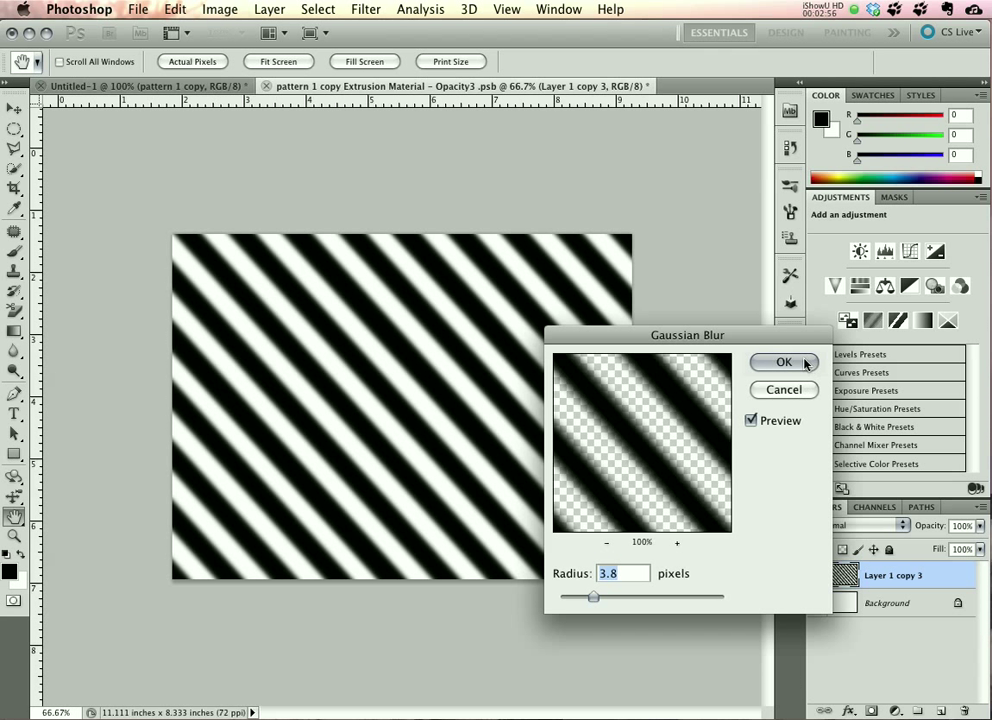
click(784, 361)
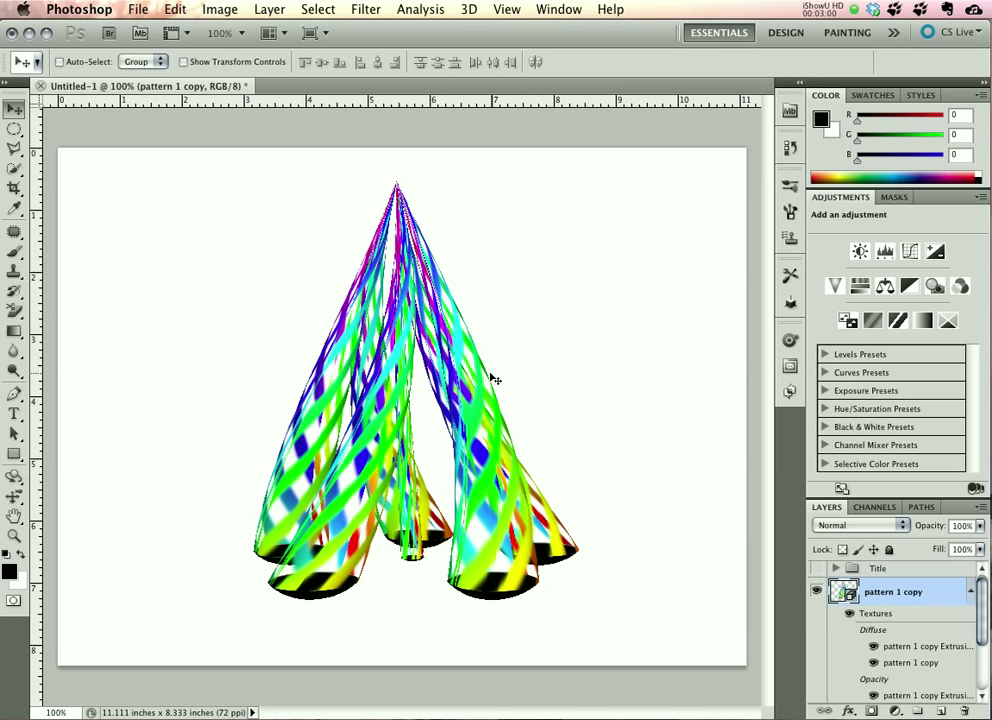
mouse_move(610, 456)
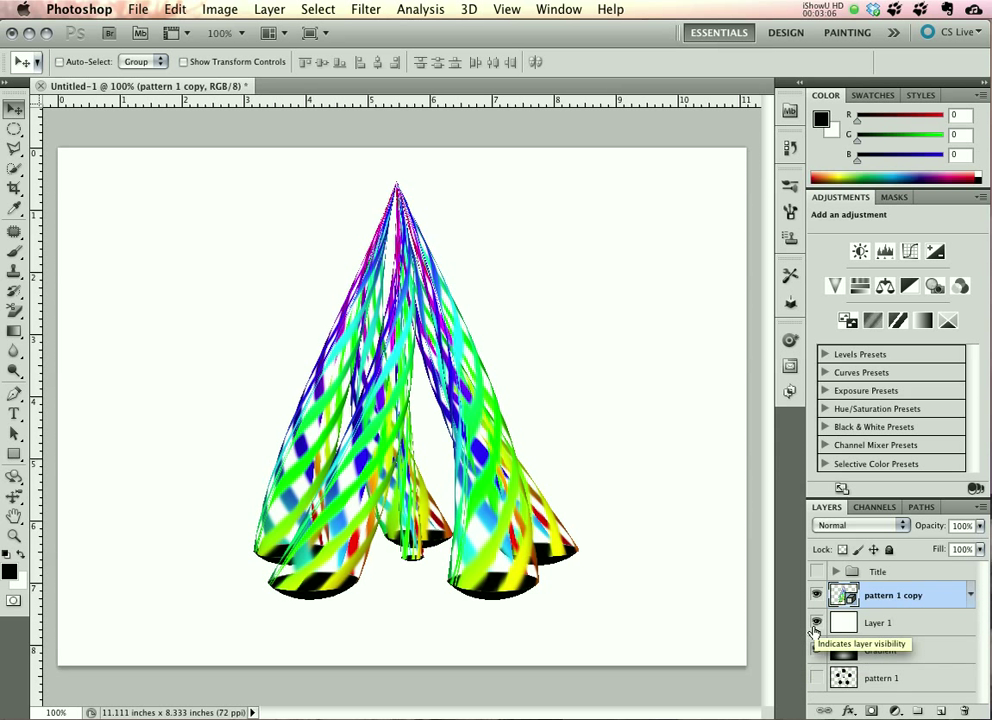
Hide the white Layer 1 to reveal the dark spotlight gradient behind the cones.
click(817, 650)
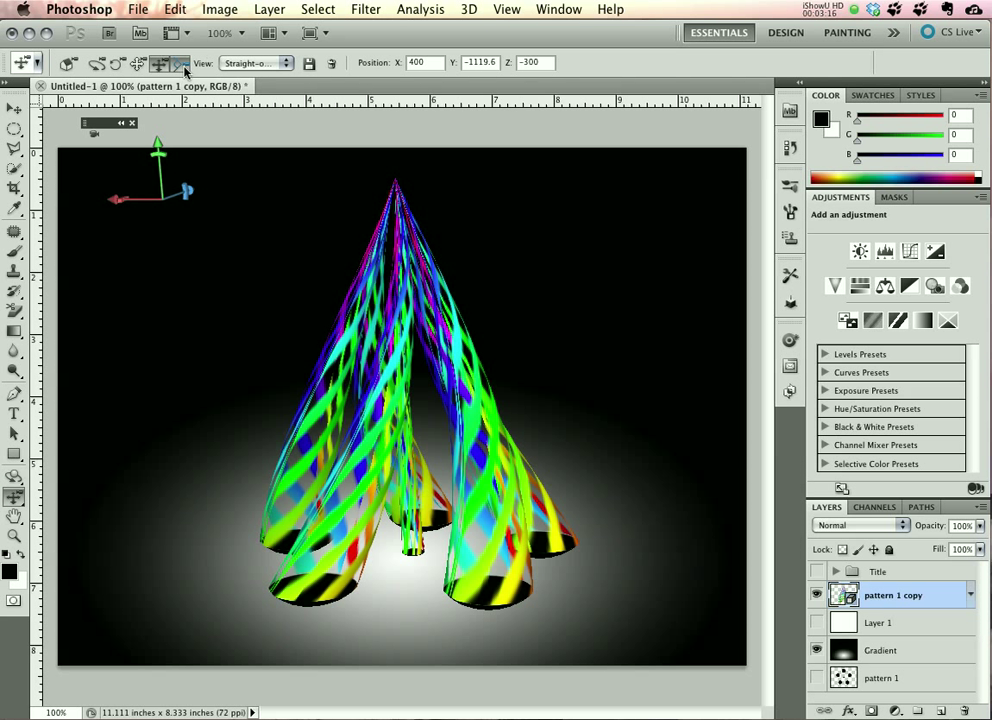
Switch to the 3D Camera tool to reframe the ribbon maypole.
click(181, 63)
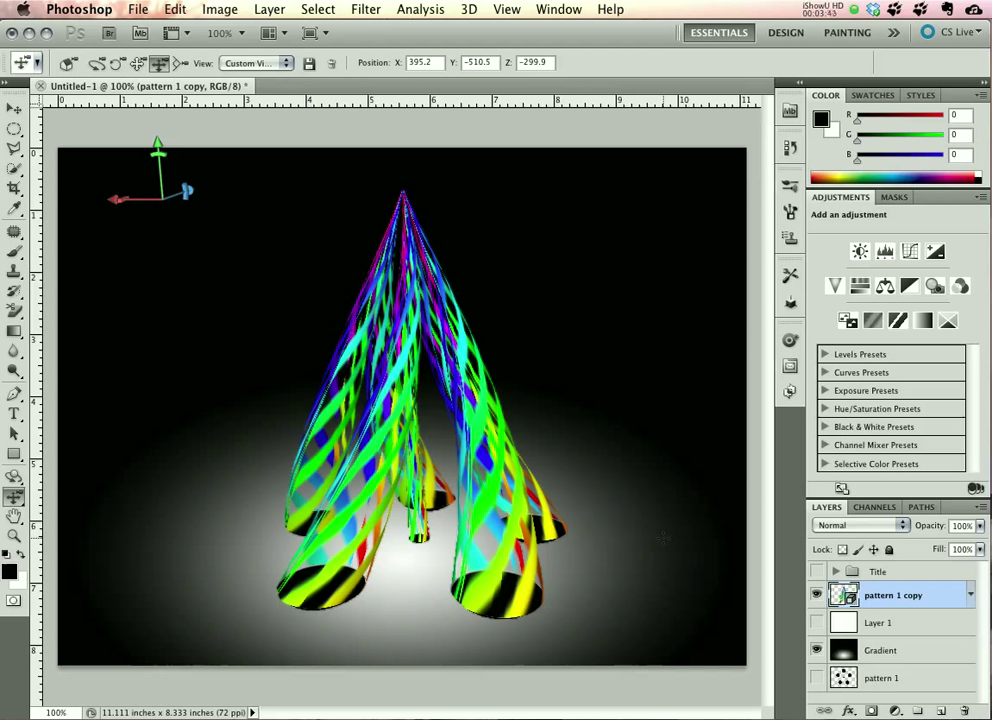
mouse_move(593, 714)
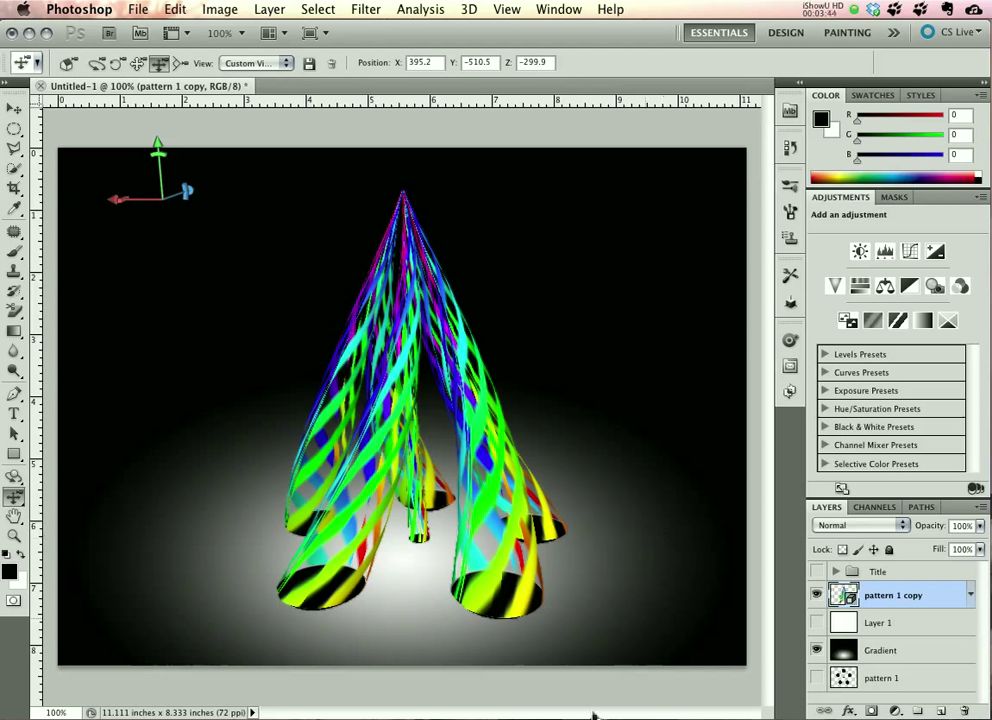